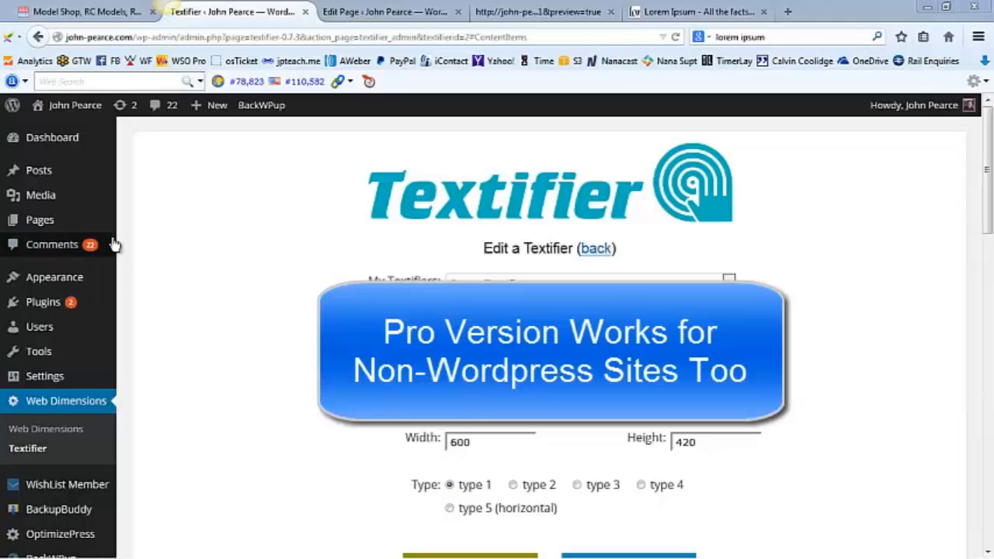
Step: Switch from the Edit a Textifier page to the Shop RC Models browser tab
left_click(86, 13)
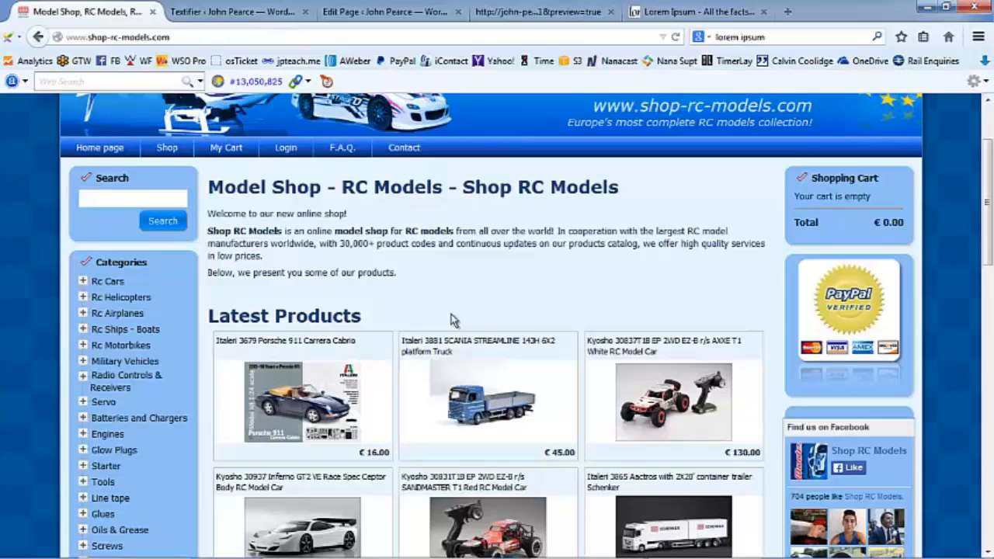
mouse_move(453, 307)
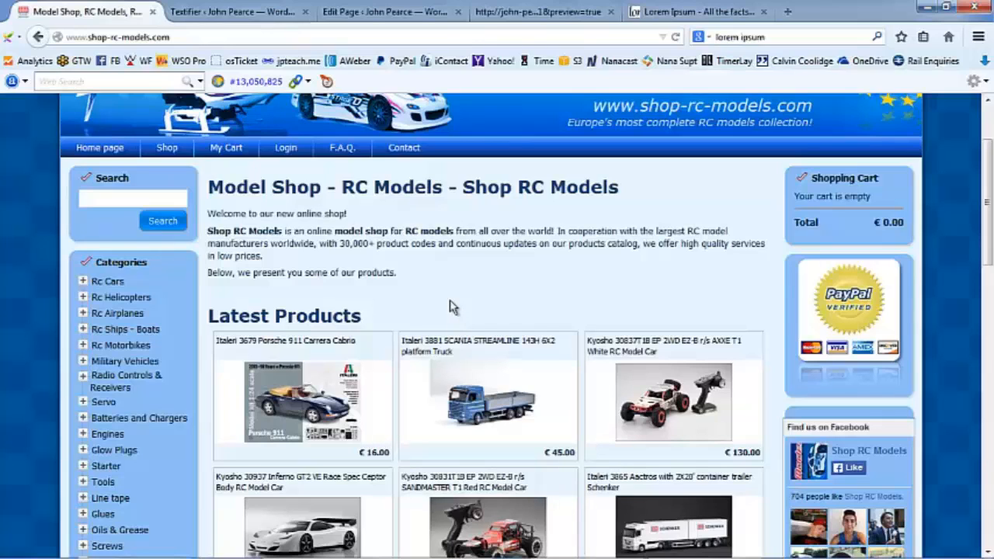
mouse_move(453, 293)
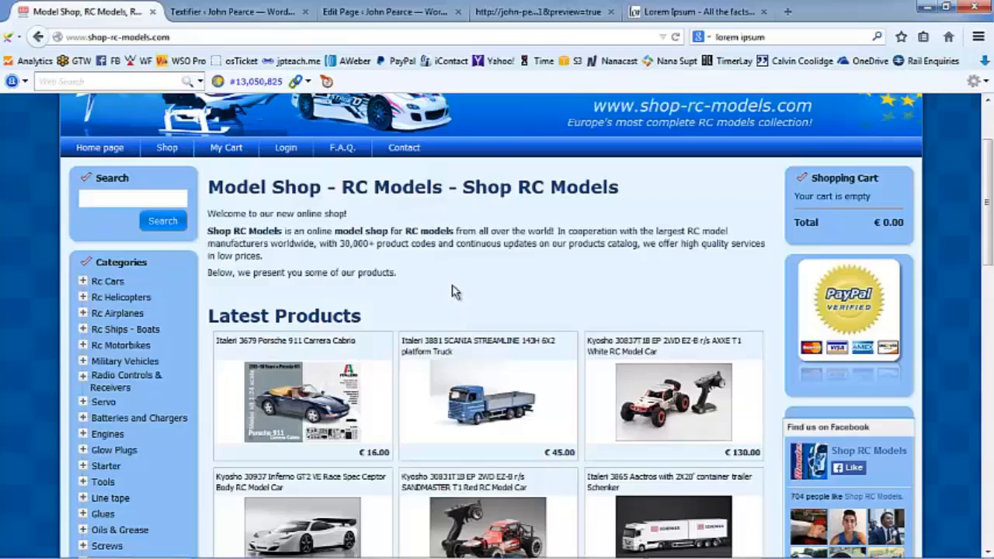
Step: Browse the Shop RC Models home page and latest products, then return to the Textifier editor tab
scroll("down", 3)
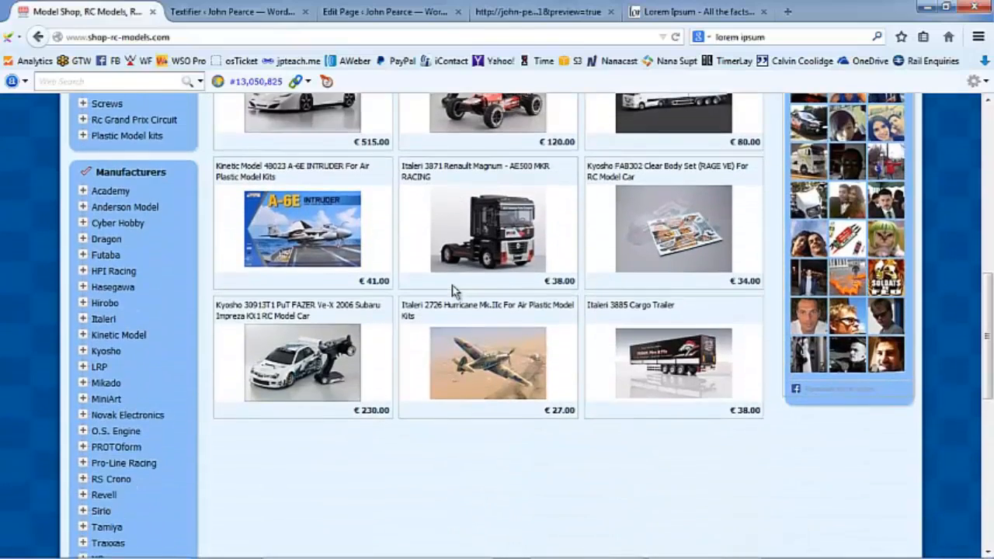
scroll("down", 3)
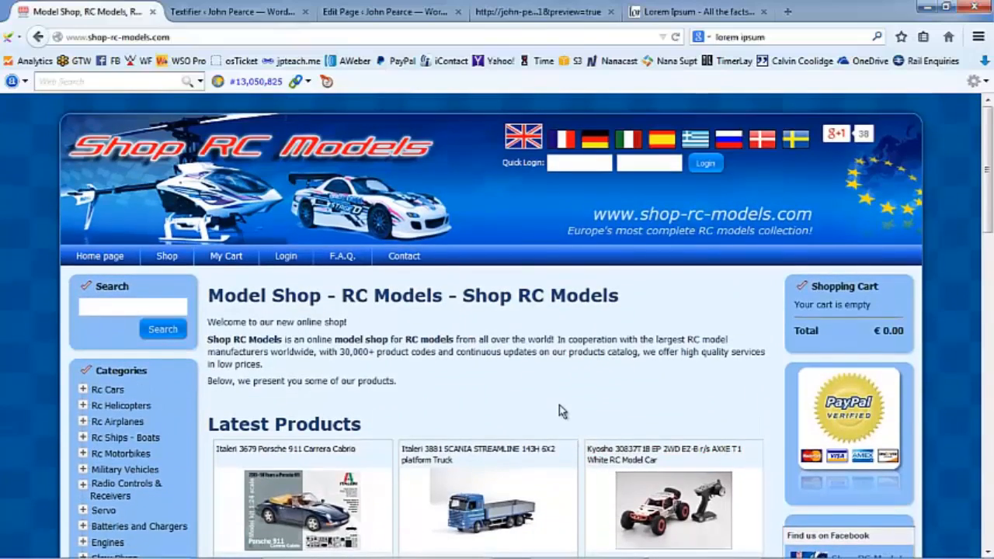
mouse_move(558, 407)
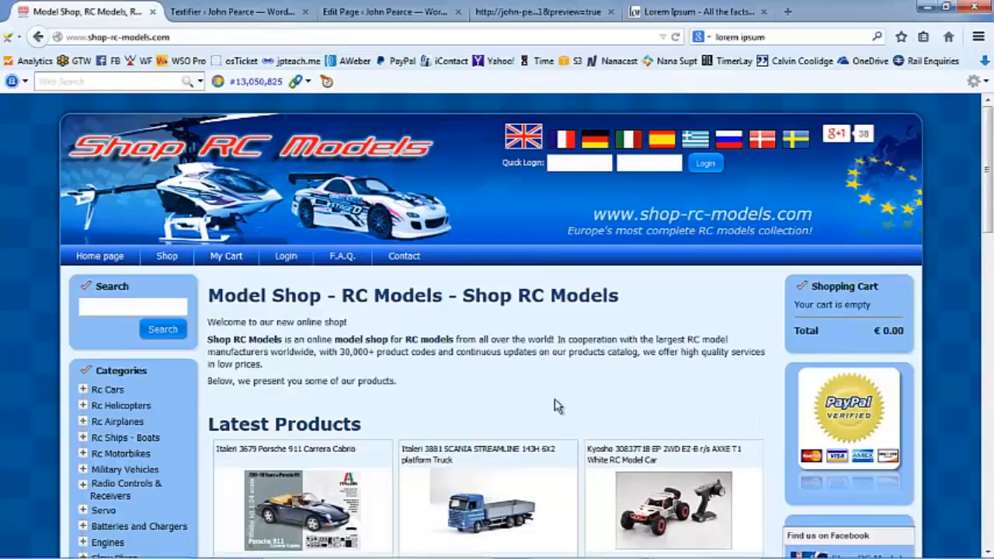
mouse_move(512, 442)
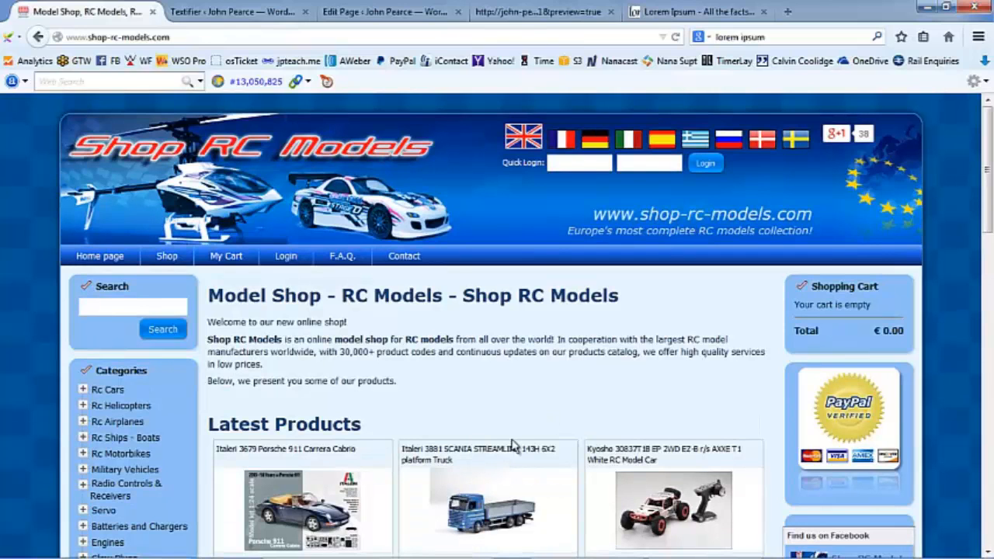
mouse_move(526, 438)
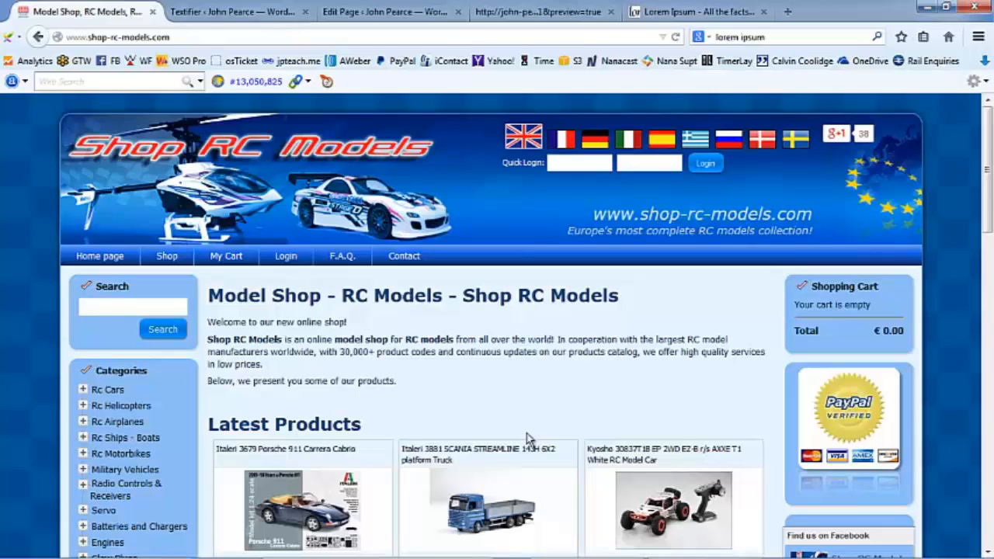
mouse_move(489, 420)
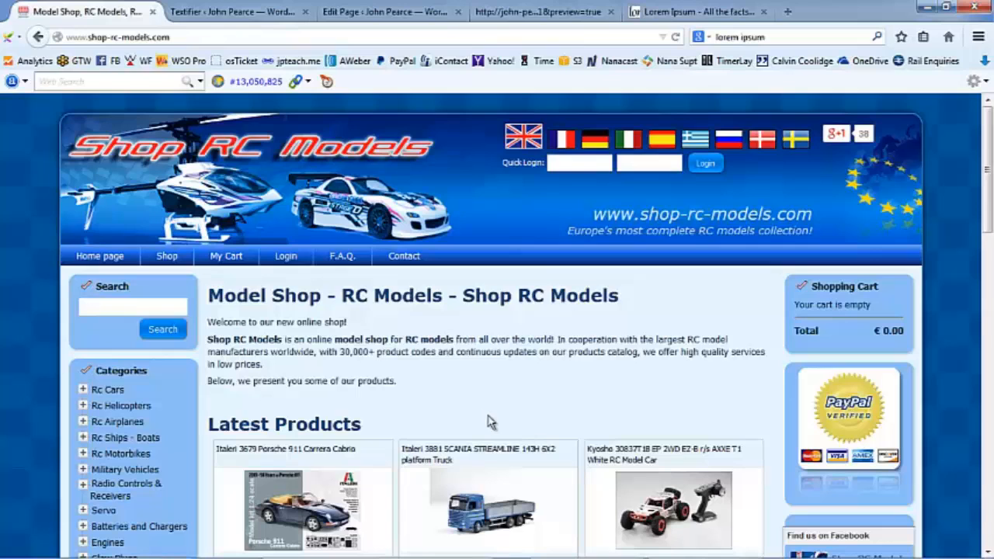
mouse_move(400, 203)
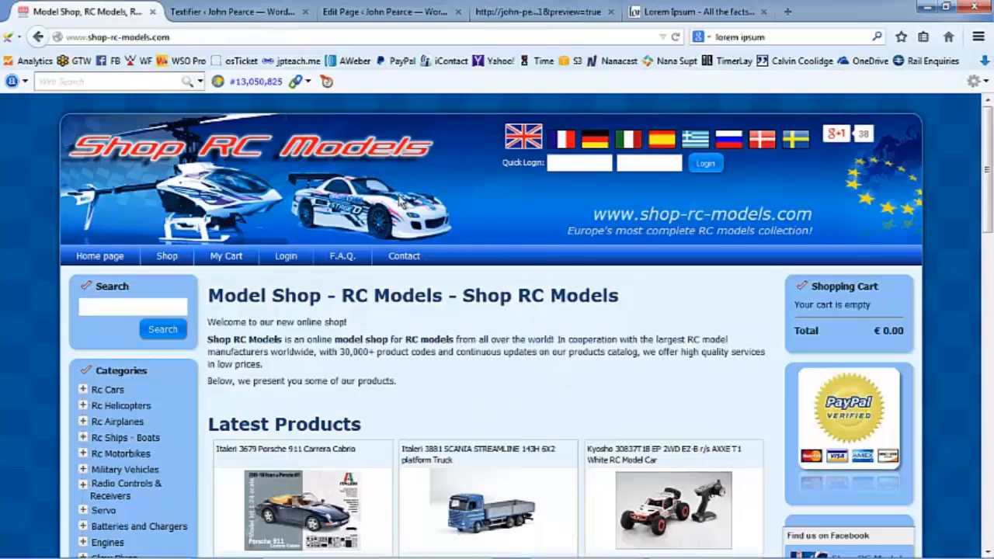
left_click(232, 12)
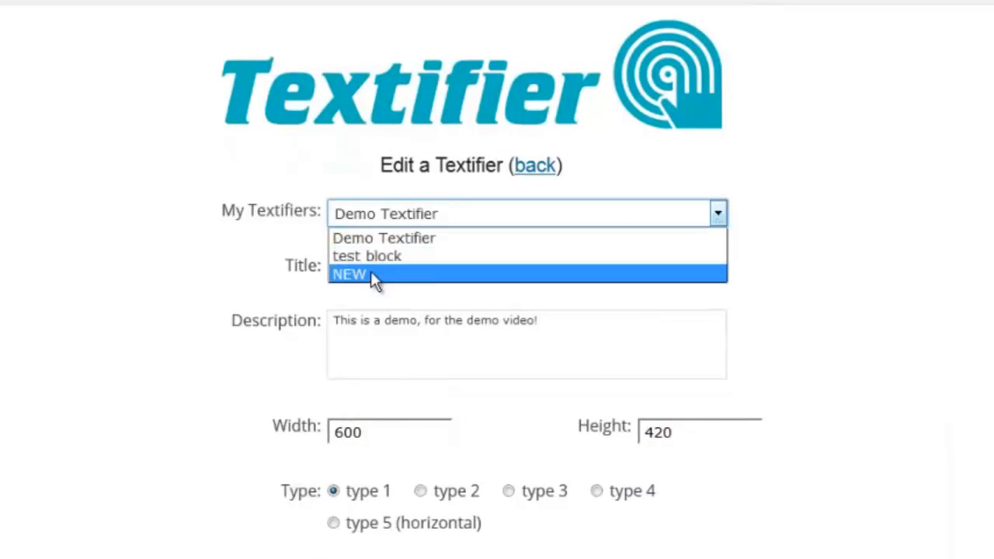
left_click(384, 237)
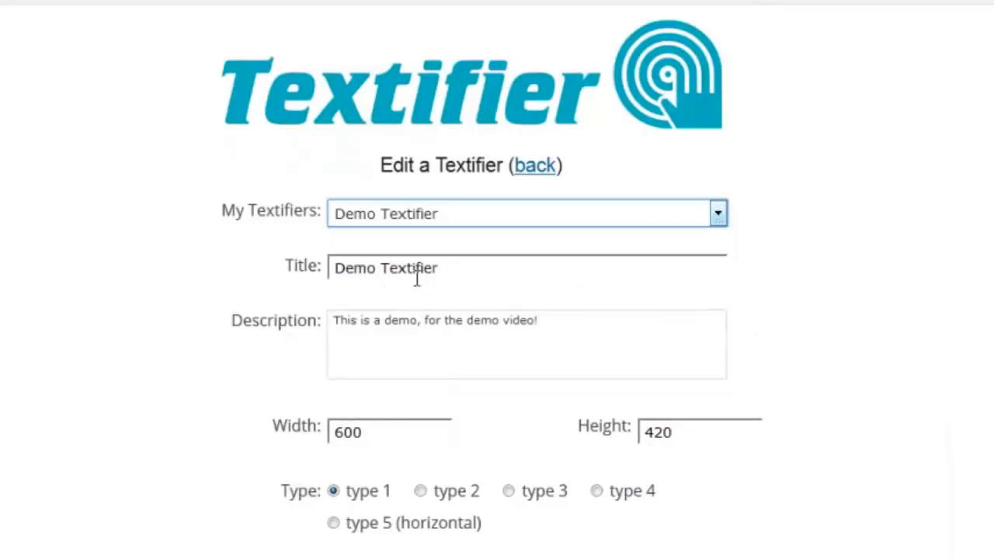
double_click(385, 267)
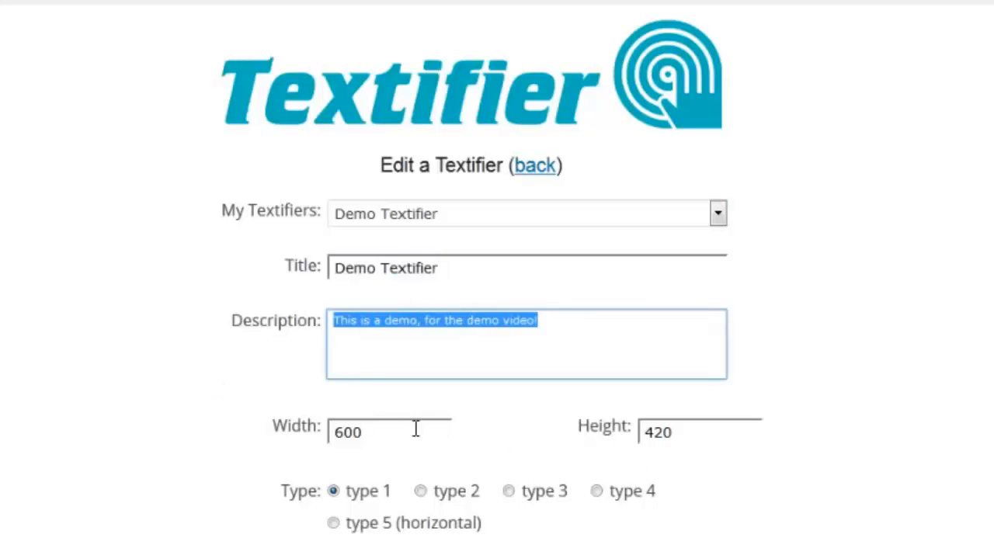
scroll("down", 3)
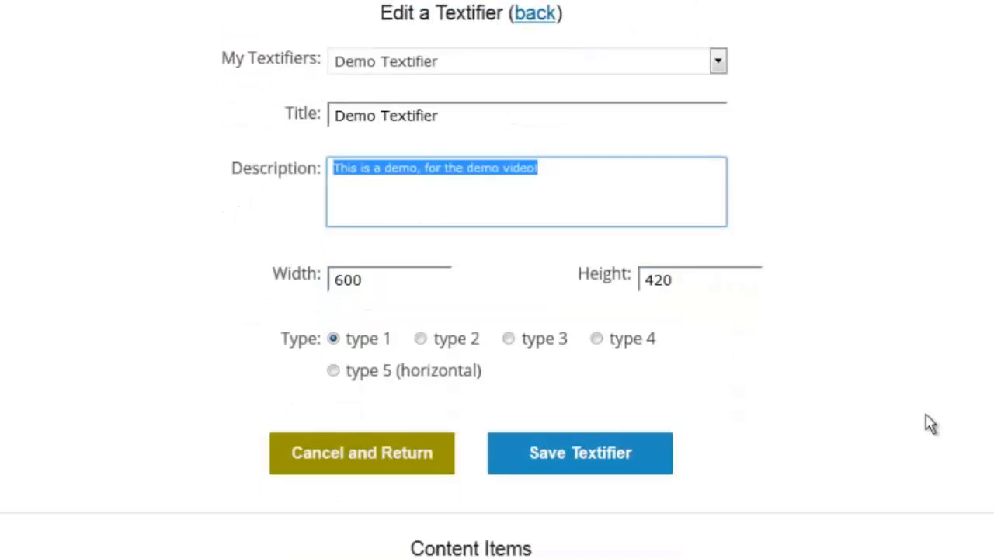
scroll("down", 3)
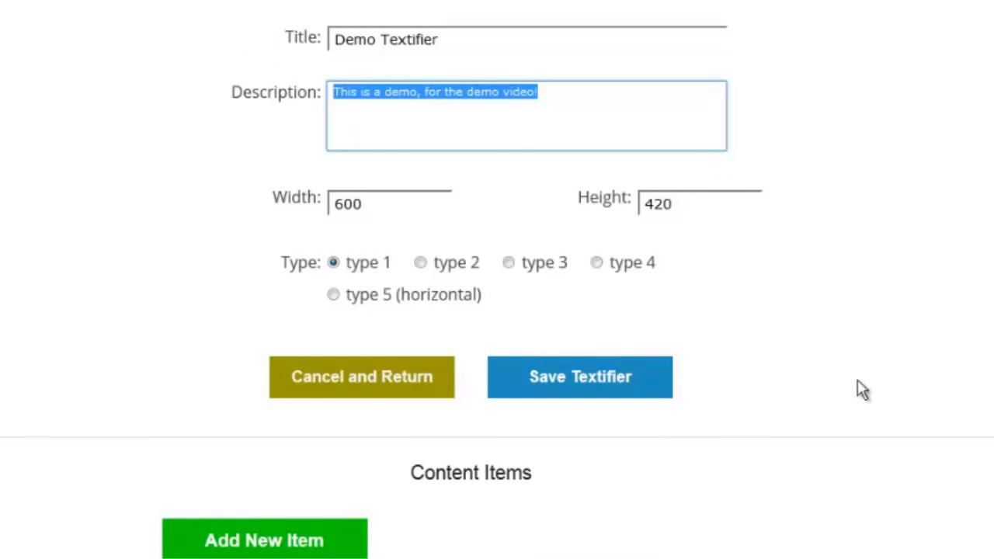
mouse_move(637, 279)
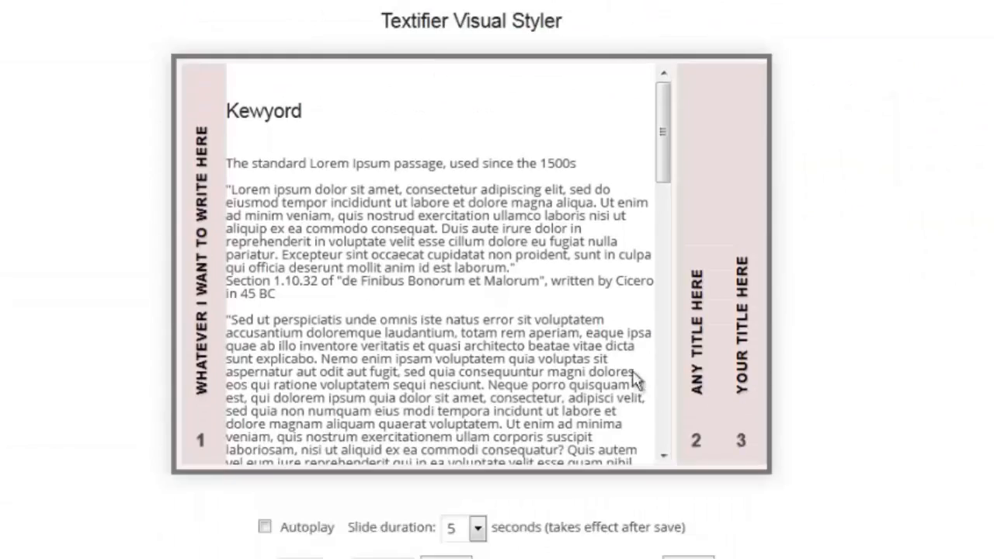
Step: Scroll through the Visual Styler preview showing the three titled slides with Lorem Ipsum text
scroll("down", 3)
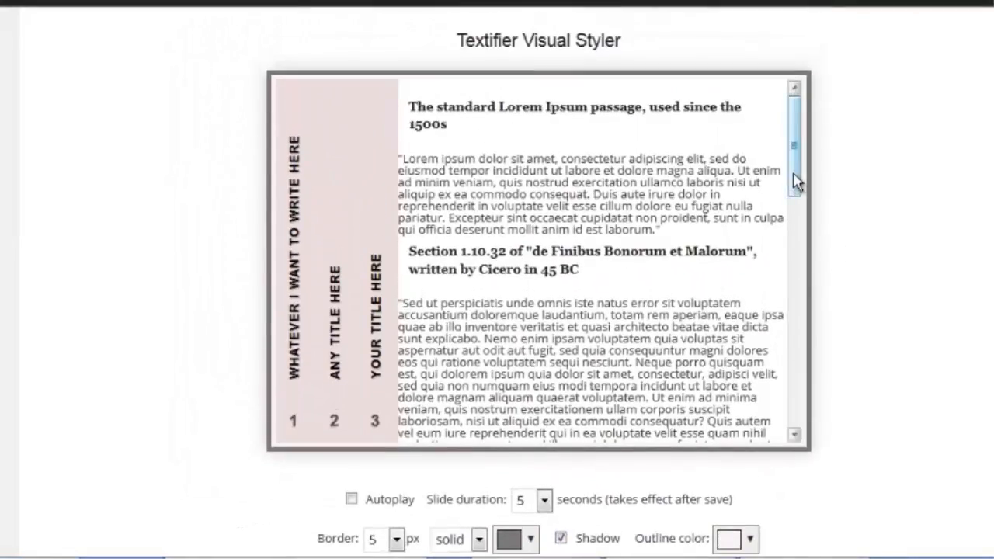
scroll("down", 3)
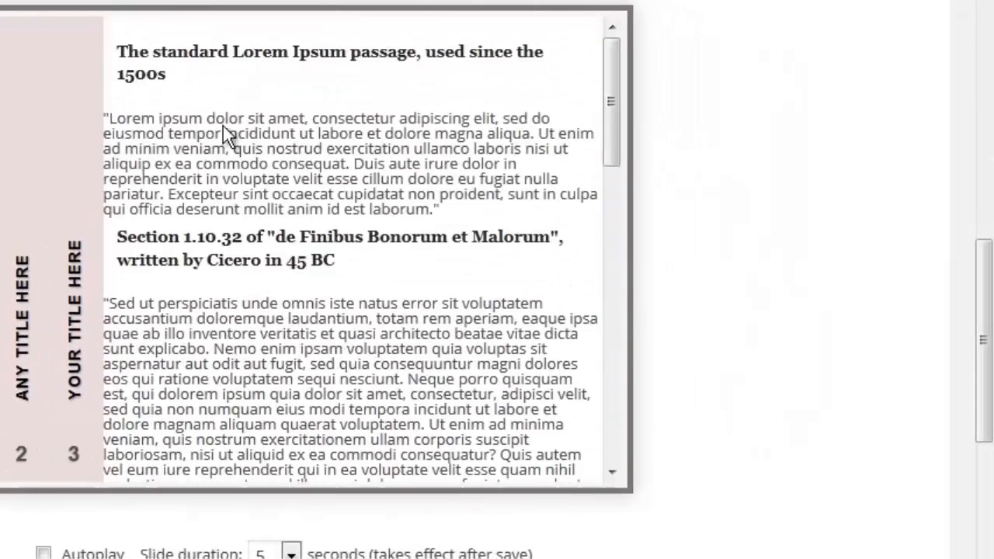
mouse_move(249, 419)
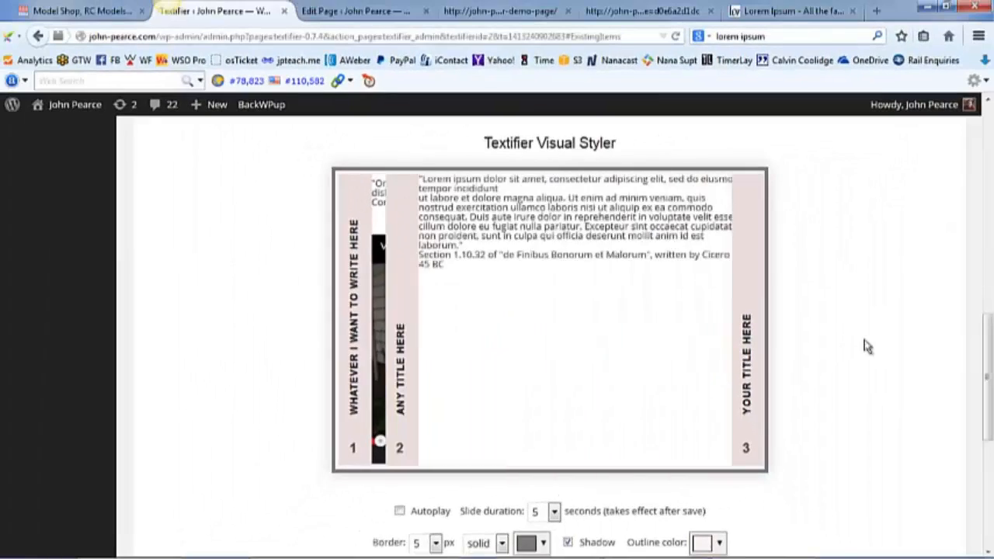
Step: Give the slider a reddish border colour with Shadow enabled
scroll("down", 3)
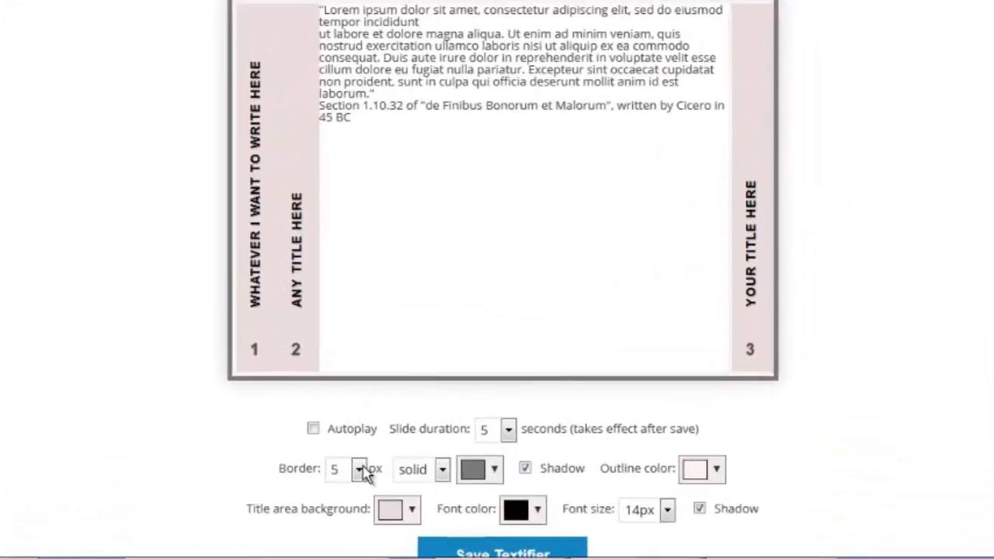
left_click(472, 469)
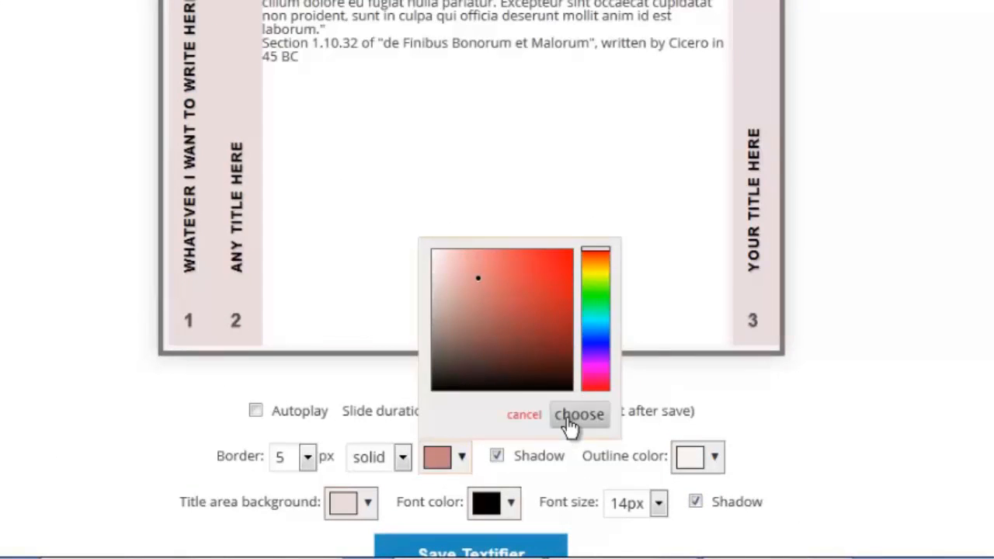
left_click(579, 413)
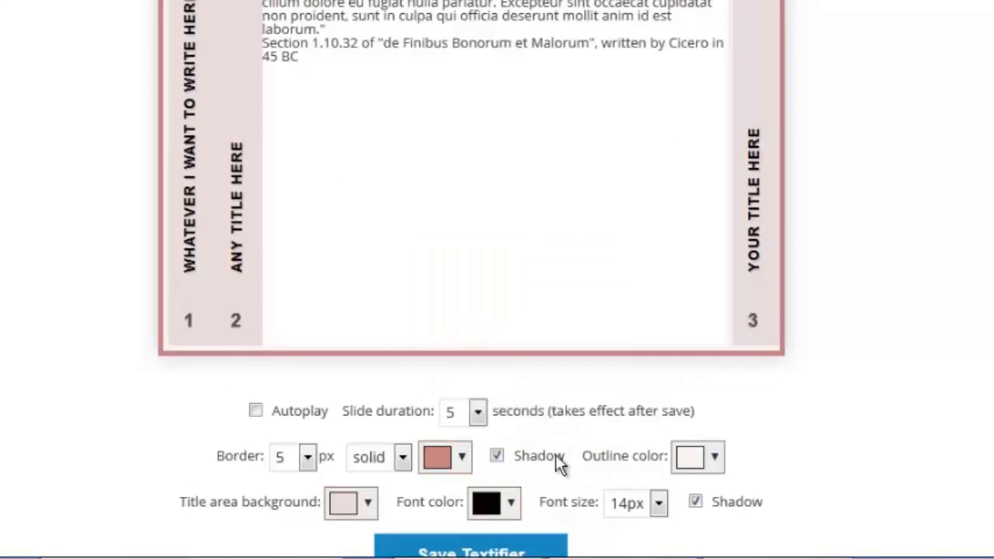
left_click(497, 456)
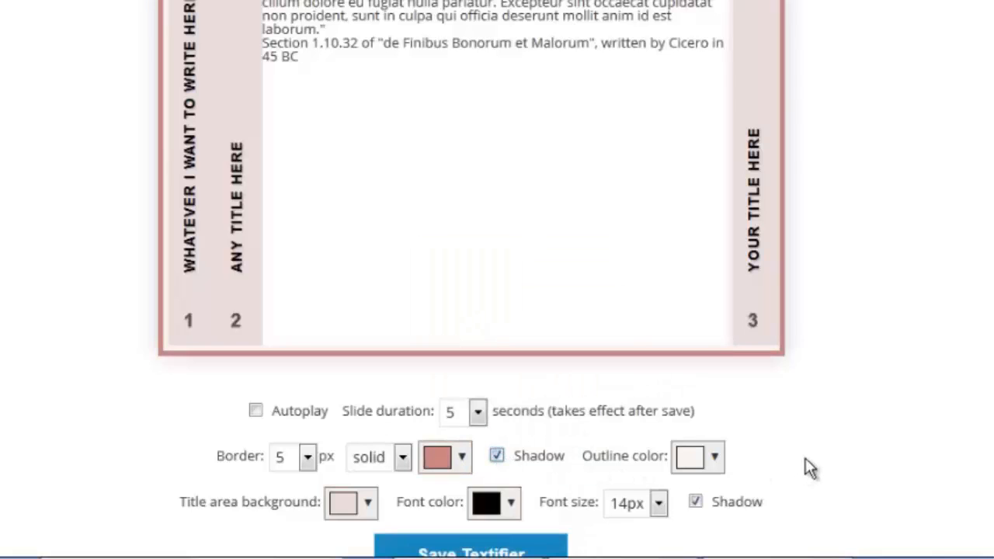
Step: Scroll back to the Content Items section to add a new content item
scroll("down", 3)
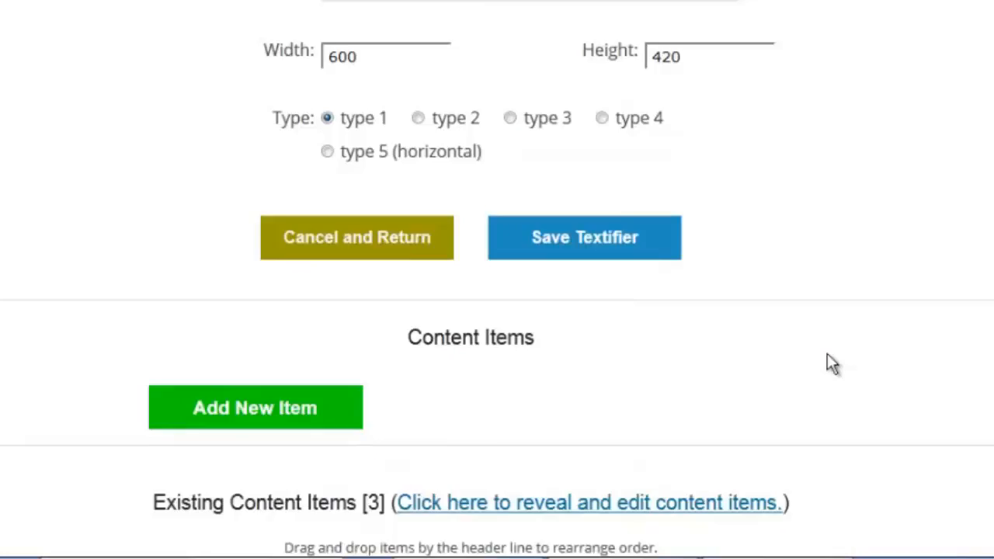
scroll("down", 3)
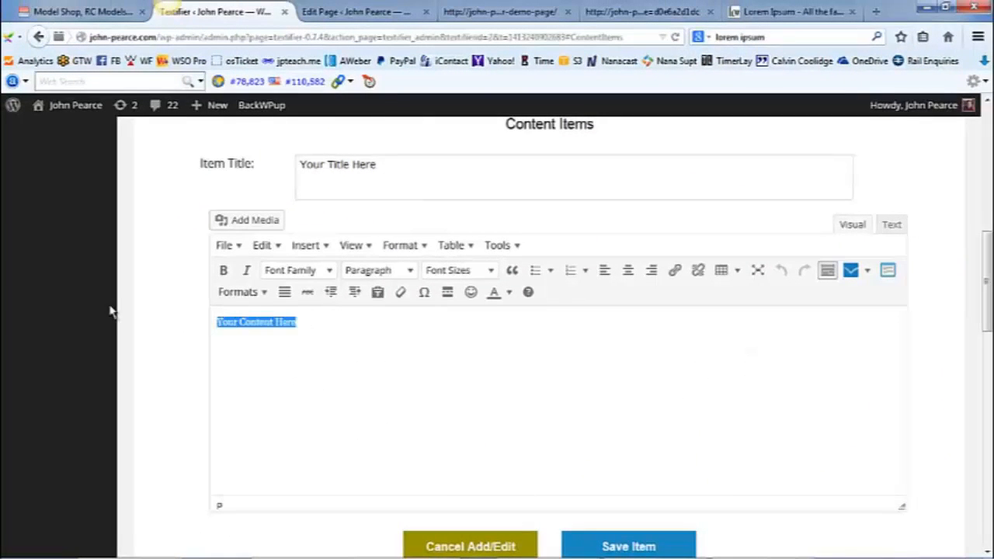
mouse_move(434, 420)
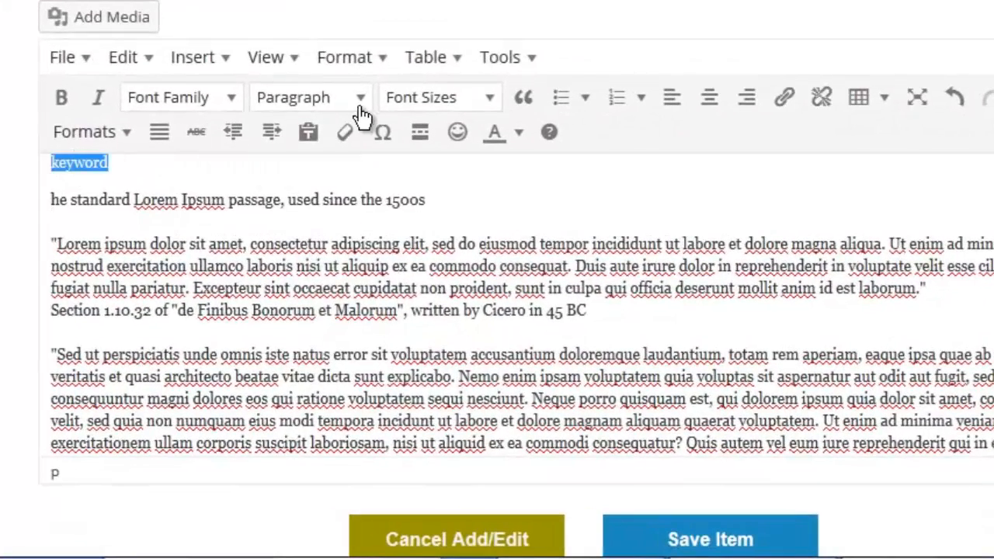
Step: Format the keyword line as a block heading and save the item as the fourth content item
left_click(309, 96)
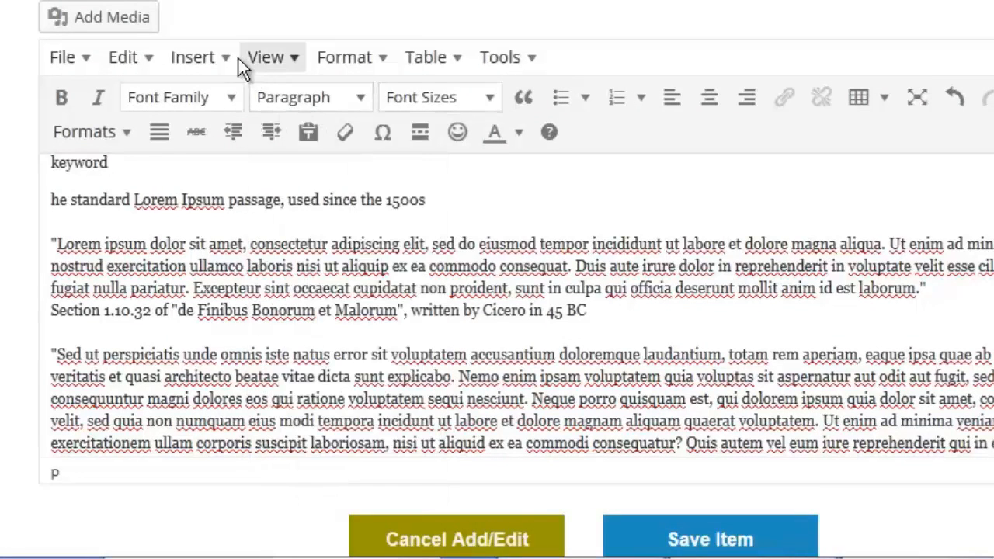
left_click(192, 56)
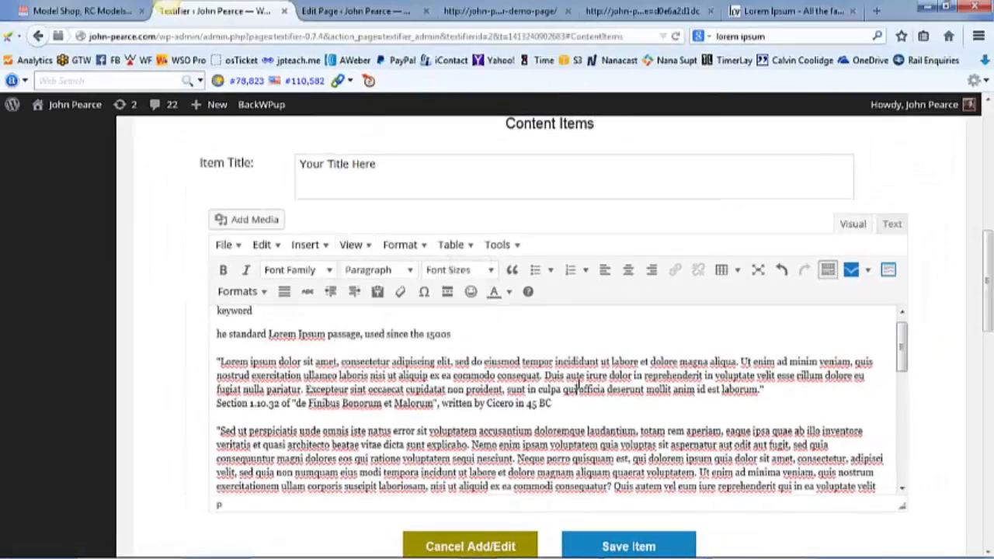
scroll("down", 3)
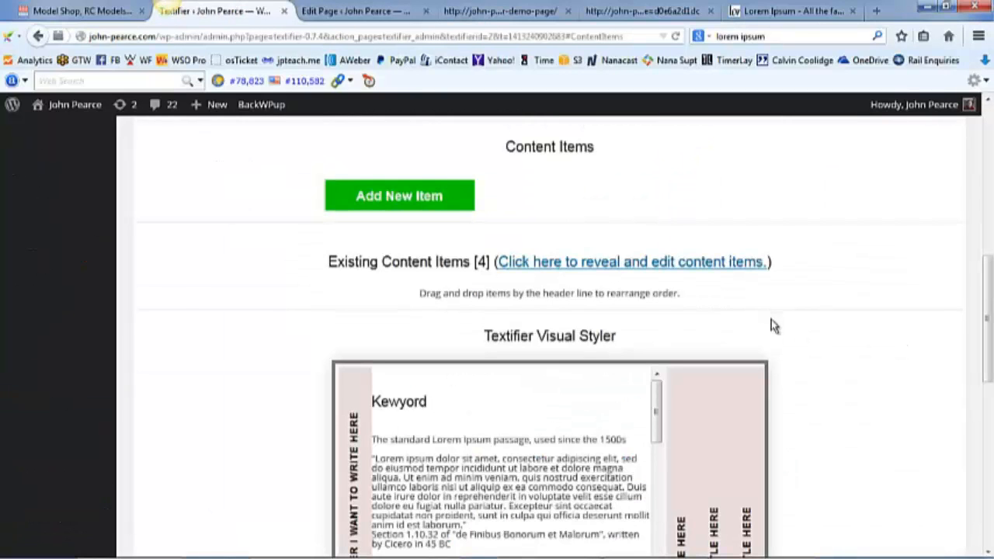
Step: Change the slider Height from 420 to 200 and save the Demo Textifier
scroll("down", 3)
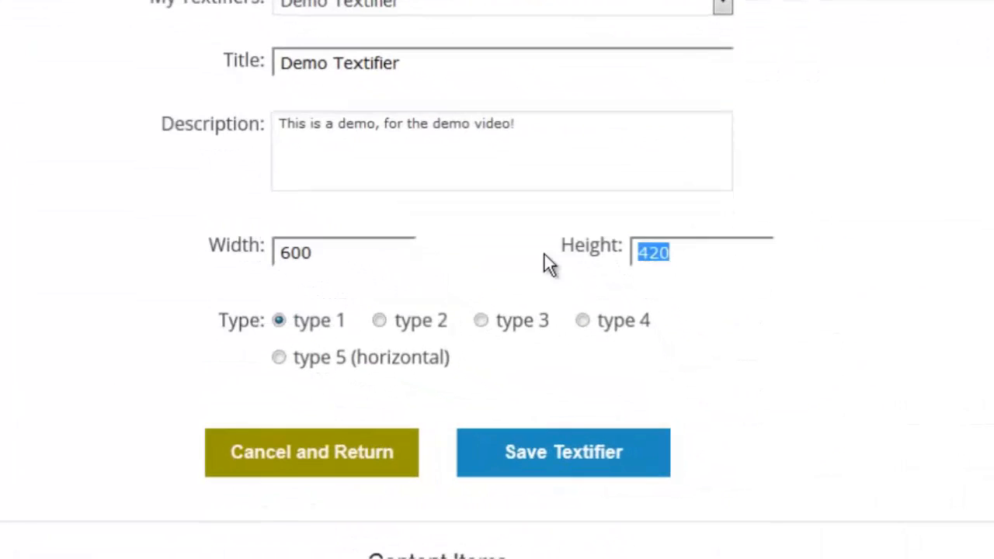
type("20")
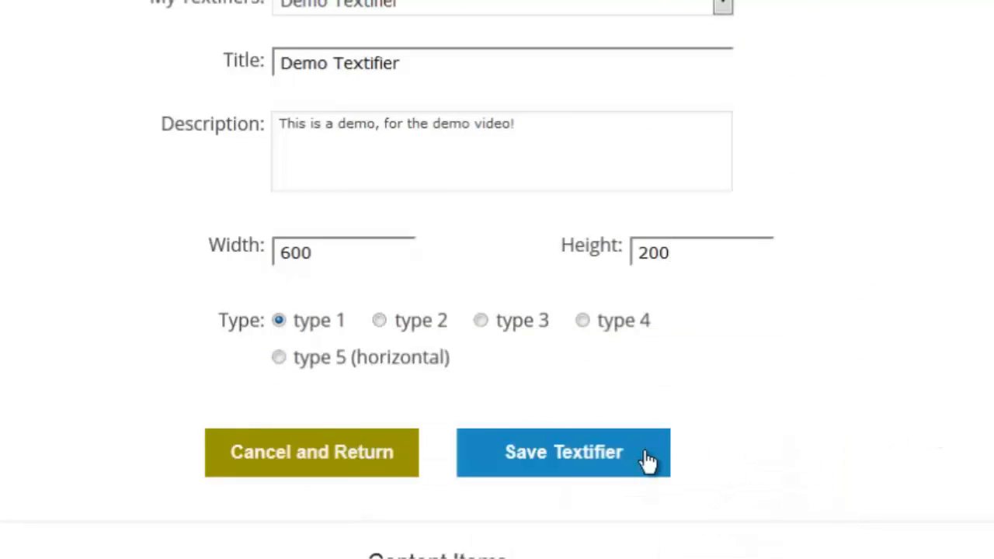
mouse_move(966, 298)
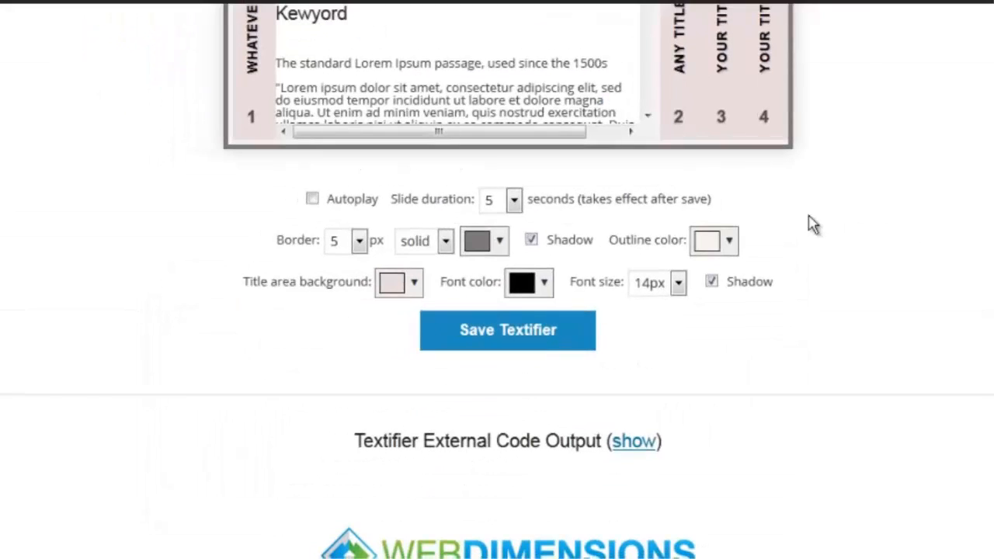
scroll("up", 3)
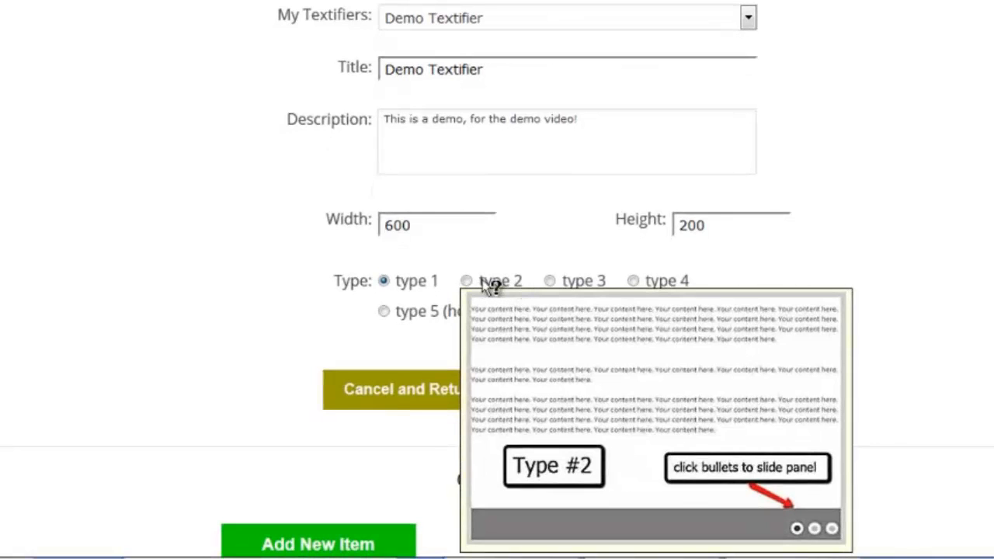
Step: Preview the type 2 layout, then switch the Demo Textifier to the type 5 horizontal layout
left_click(466, 280)
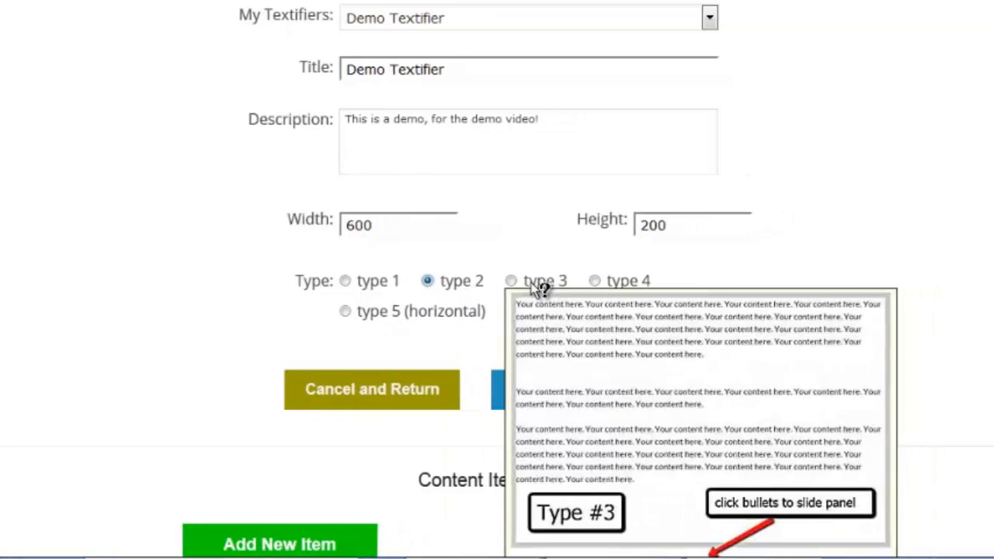
scroll("down", 3)
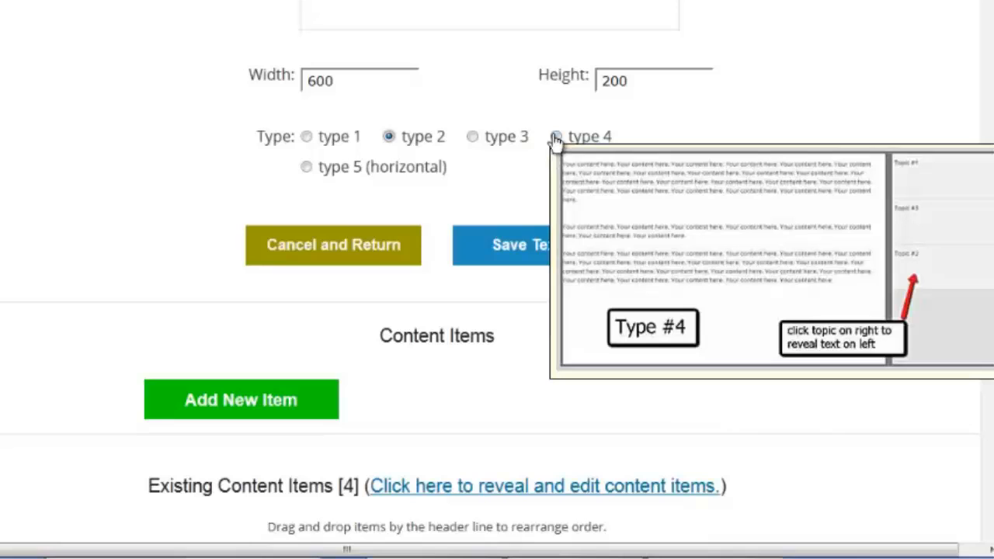
left_click(308, 166)
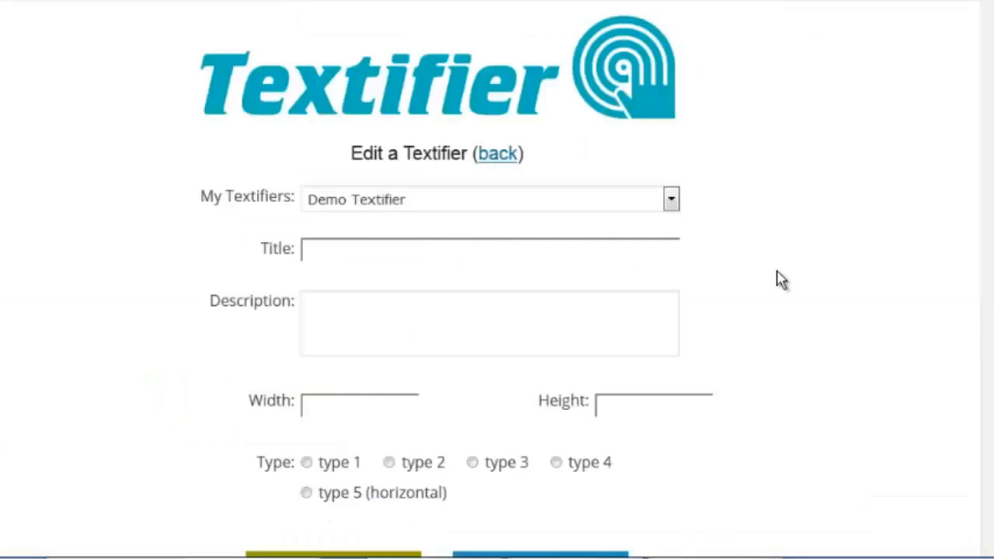
scroll("down", 3)
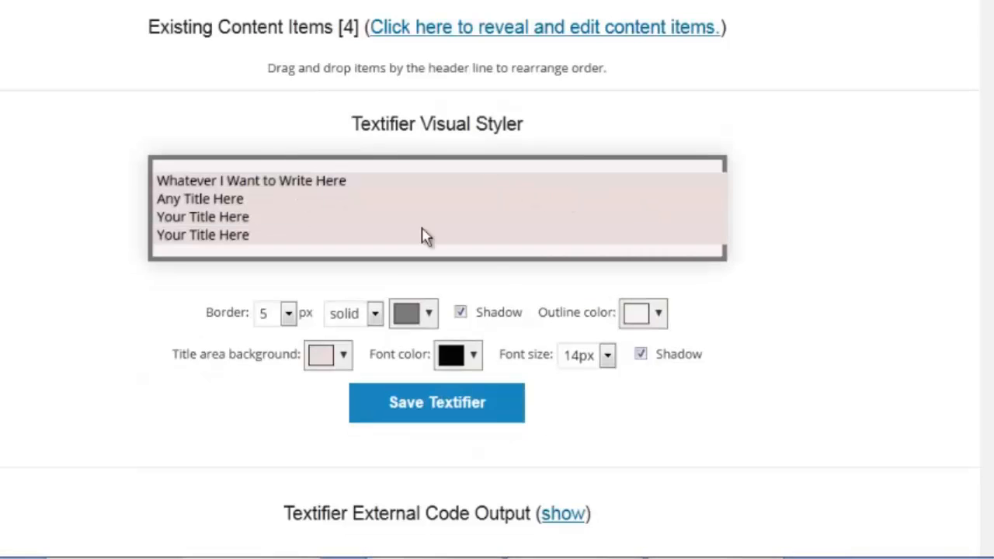
mouse_move(820, 417)
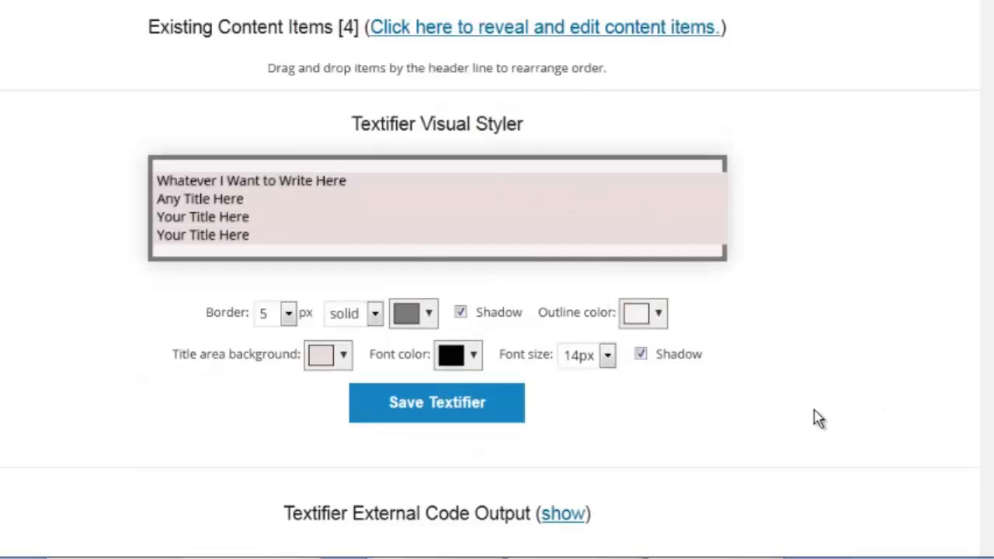
mouse_move(829, 412)
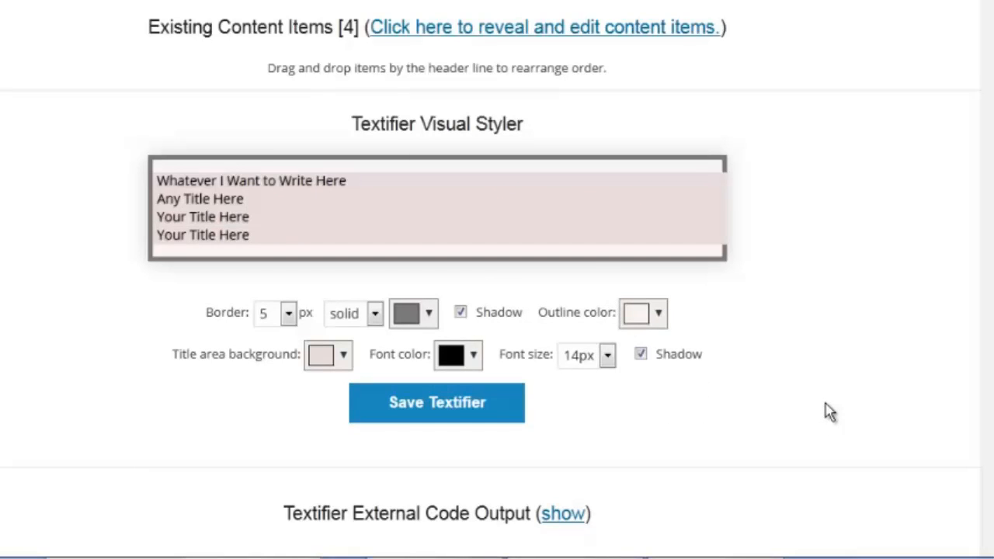
Step: Check the type 5 horizontal title-list preview at 600×200 and save the Demo Textifier
scroll("down", 3)
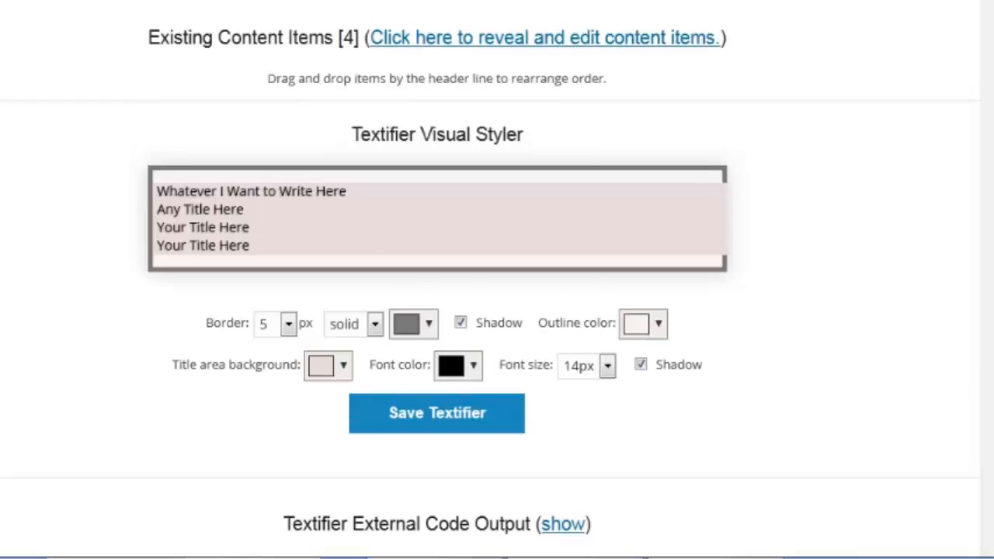
left_click(543, 37)
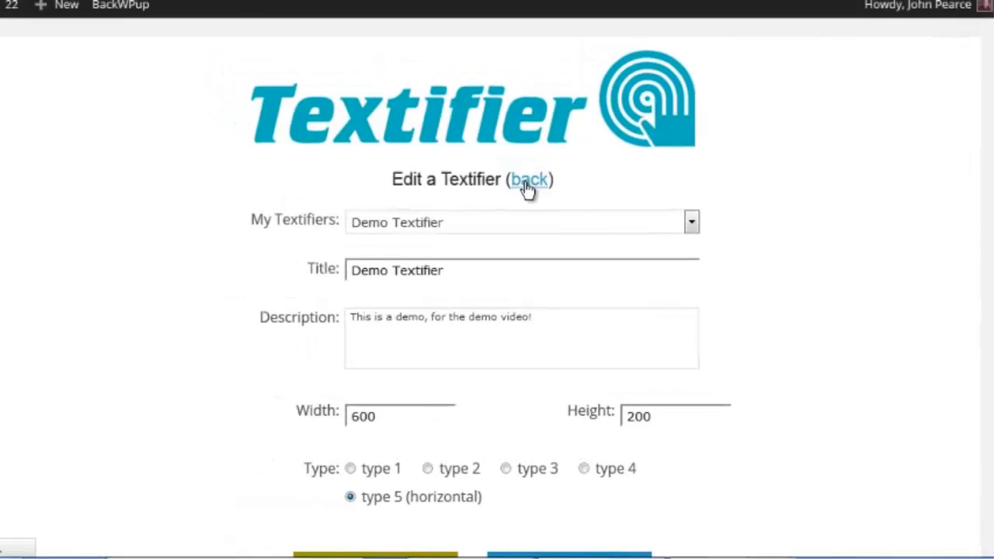
Step: Copy the Demo Textifier shortcode [textifier id="2"] from the all-Textifiers list
left_click(529, 180)
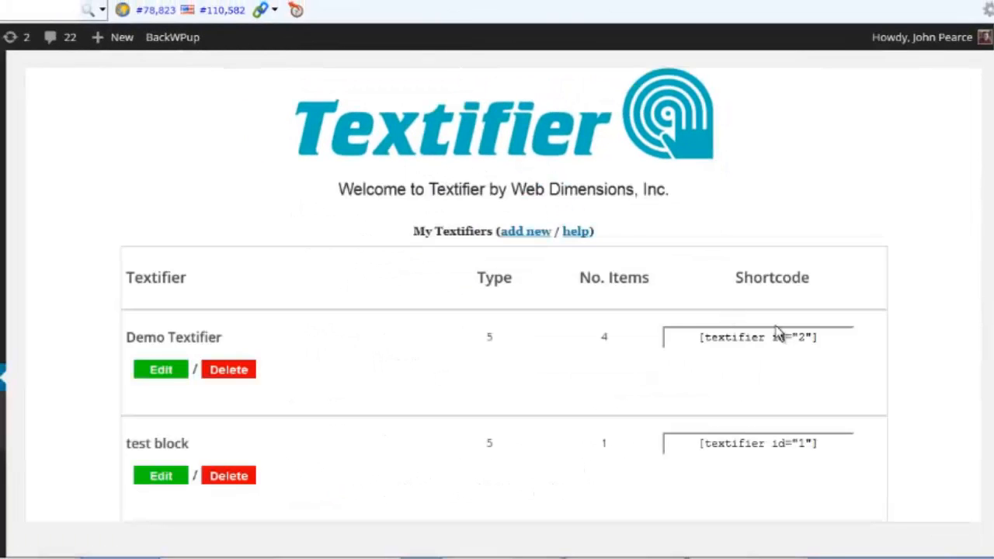
triple_click(758, 337)
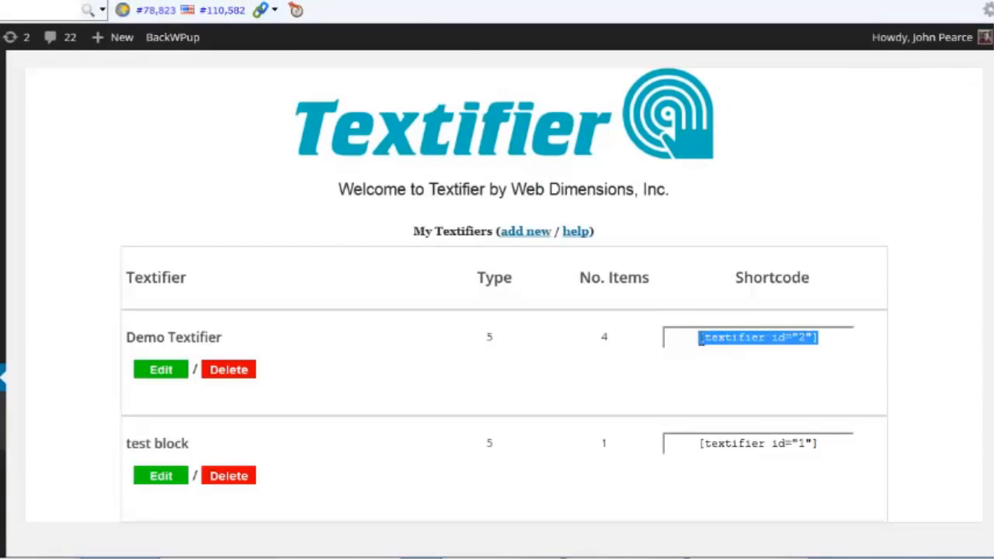
right_click(758, 337)
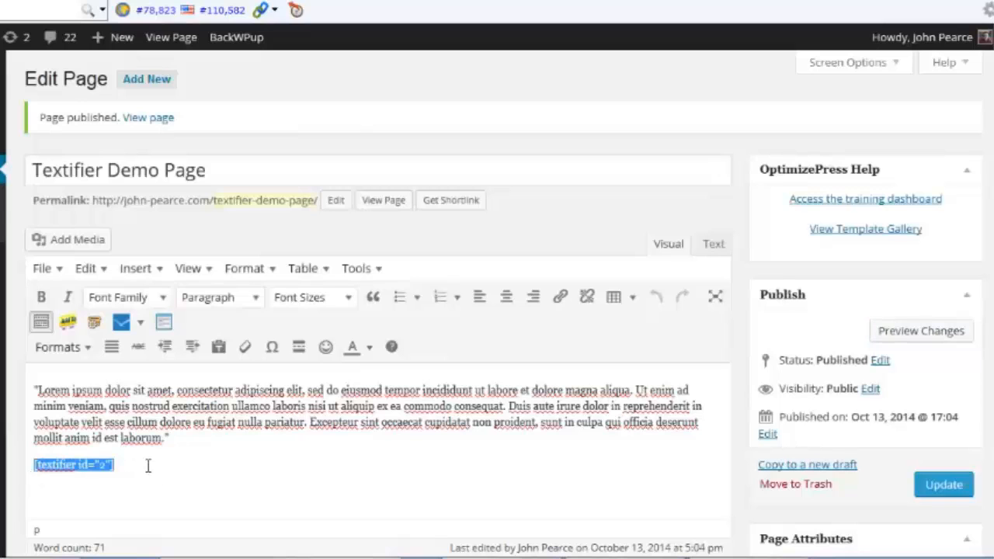
Step: Preview the Textifier Demo Page with the four-title slider below the Lorem Ipsum paragraph
left_click(149, 118)
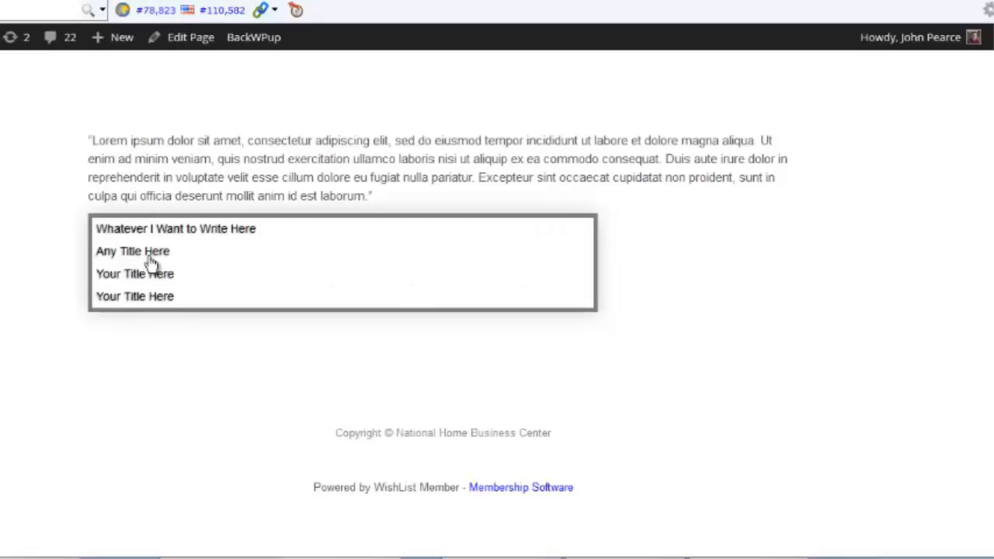
left_click(134, 252)
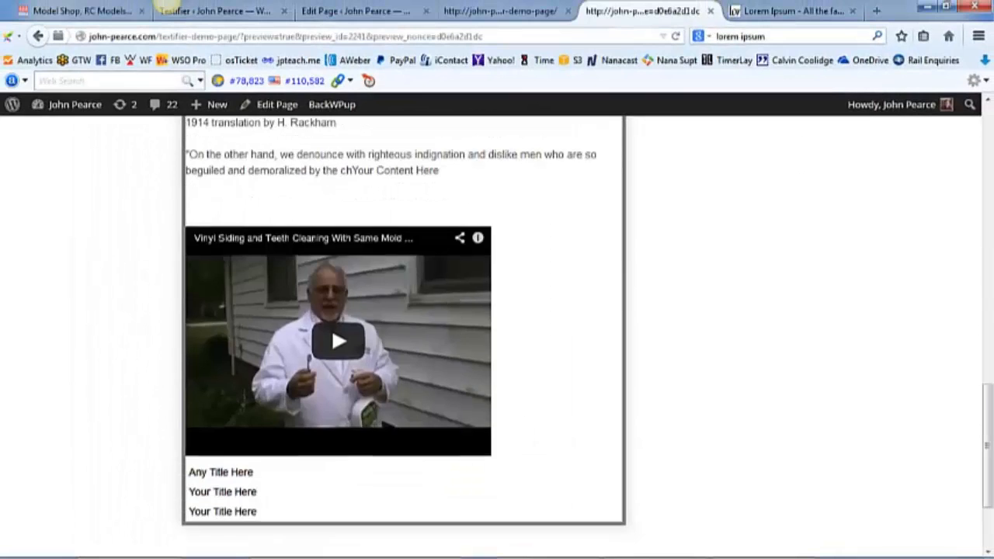
scroll("up", 3)
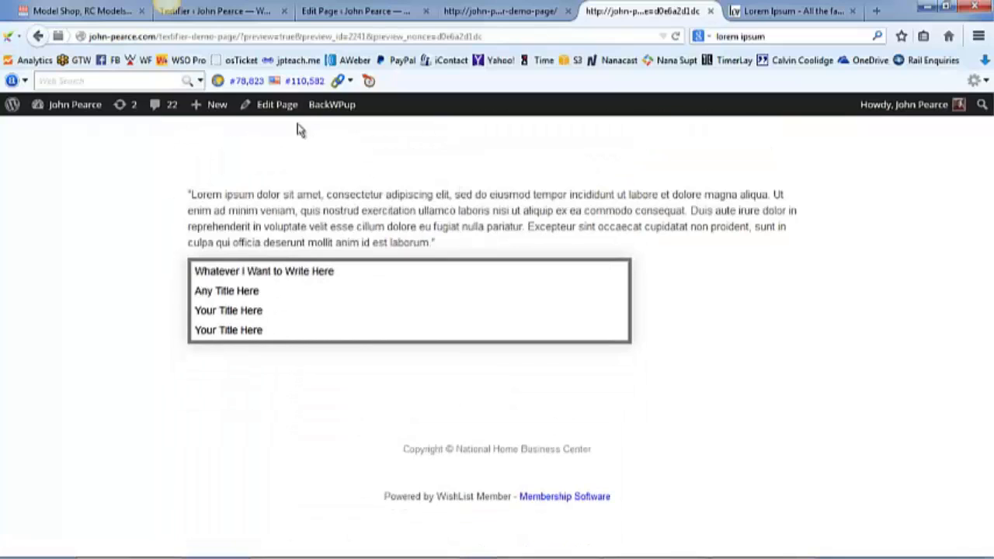
mouse_move(598, 290)
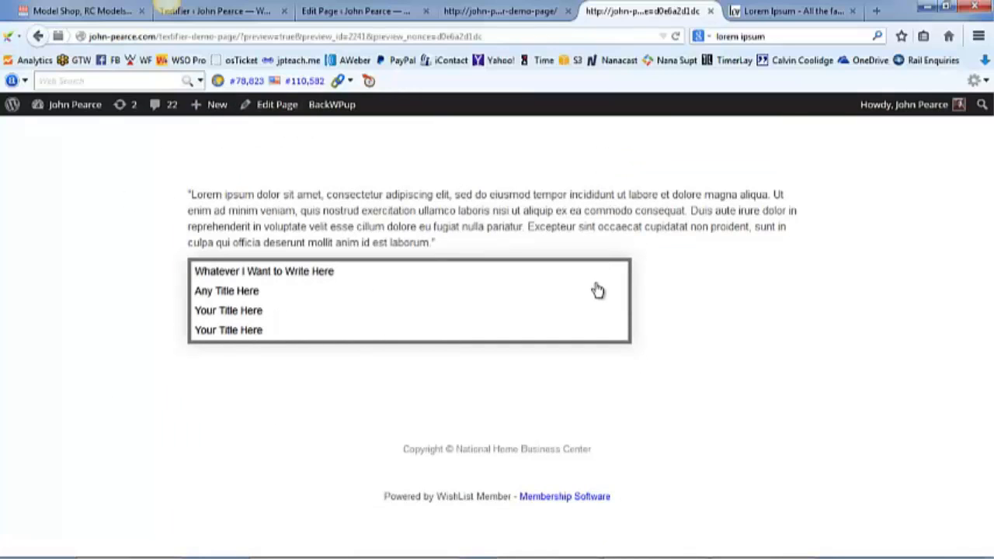
mouse_move(248, 336)
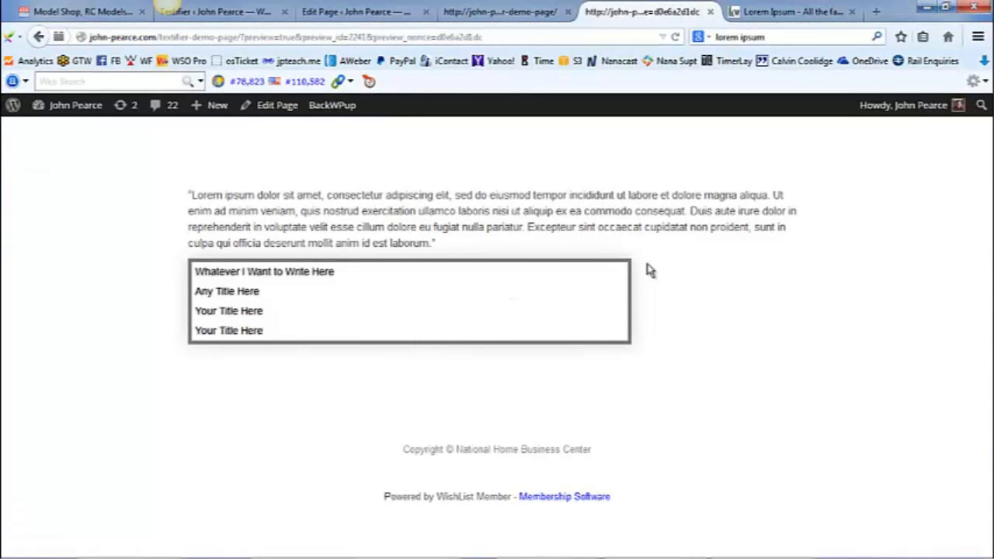
Step: Return to the Demo Textifier edit page and reach its External Code Output section
left_click(214, 12)
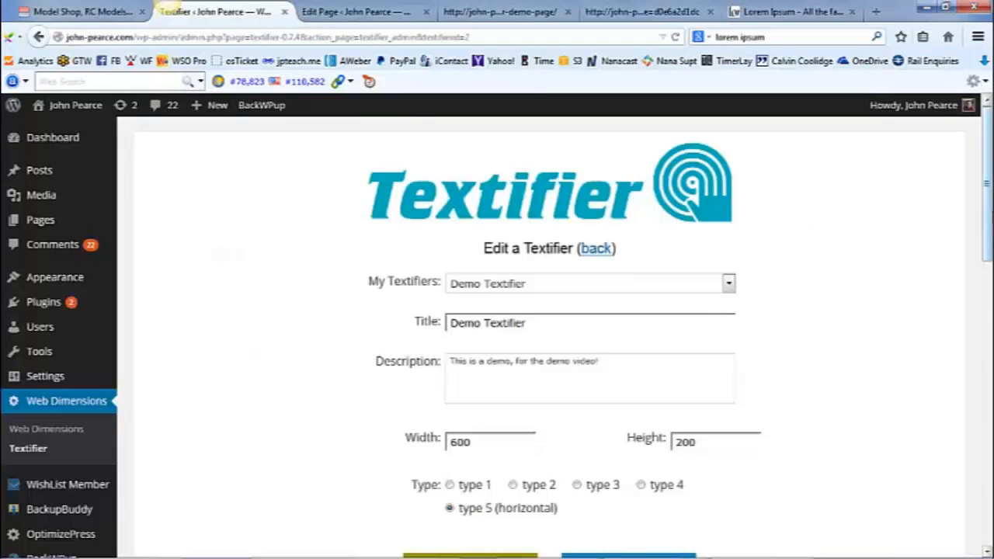
scroll("down", 3)
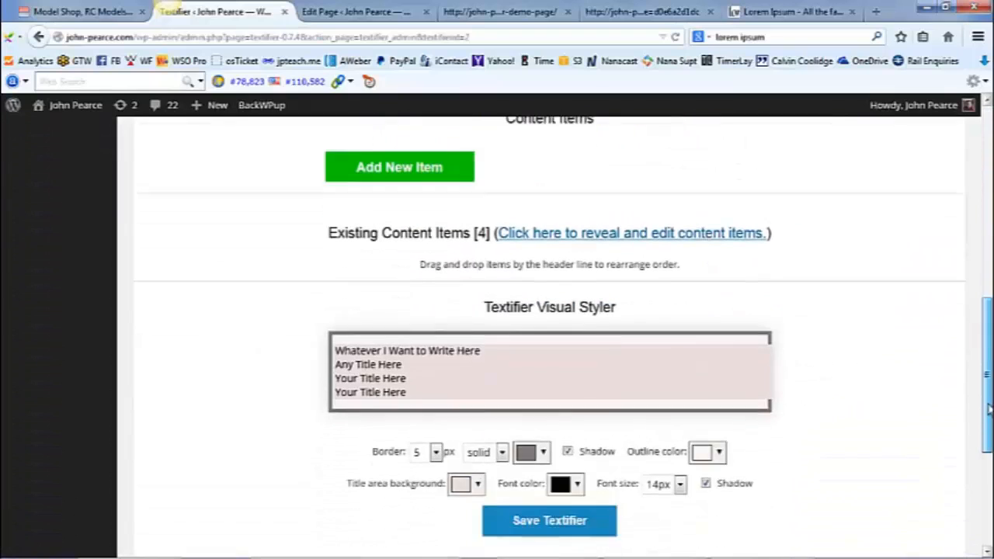
scroll("down", 3)
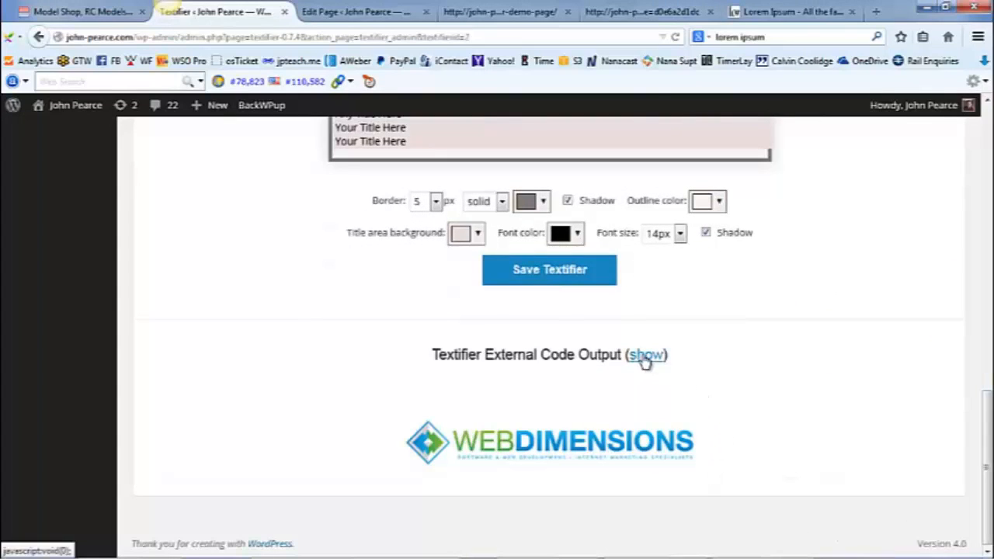
Step: Show the Demo Textifier's external HTML embed code for use on other sites
left_click(646, 354)
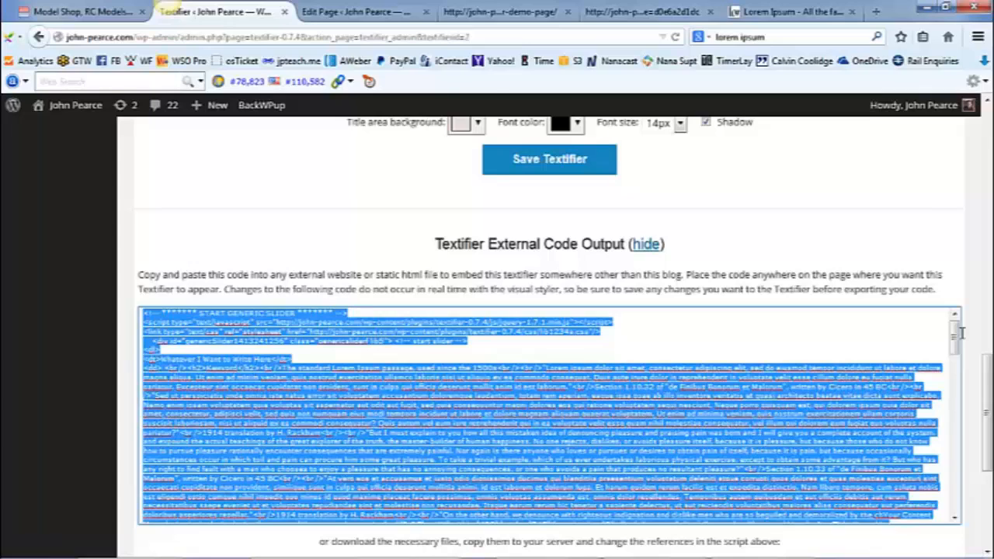
mouse_move(826, 283)
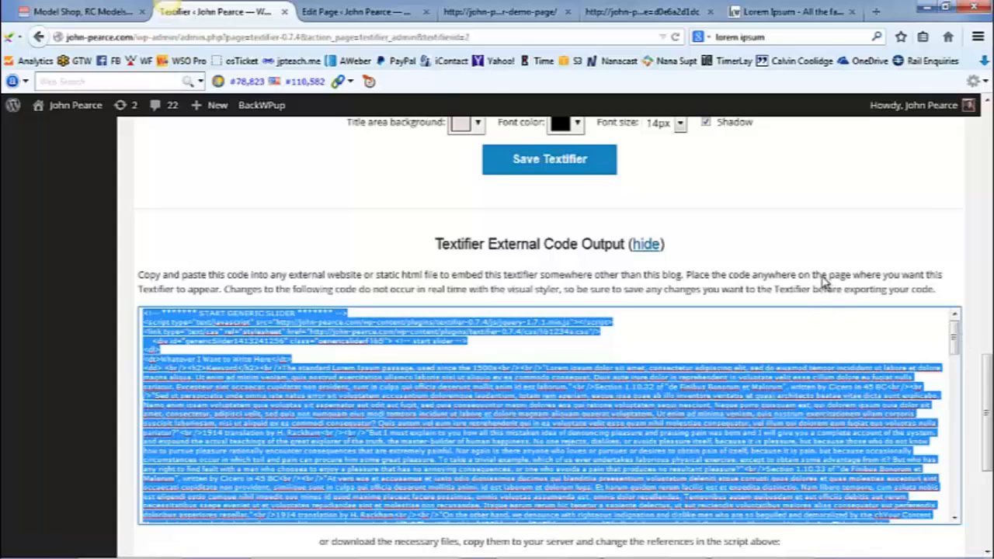